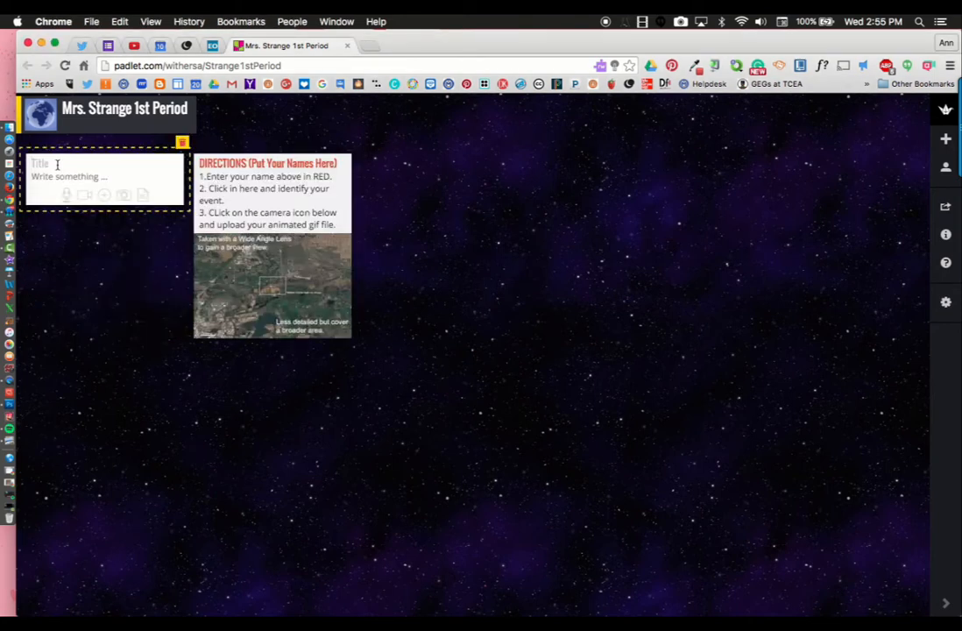
Title the post 'Your Names' and write 'The Haiti Earthquake of 2010' as its text.
type("Your Names in RED")
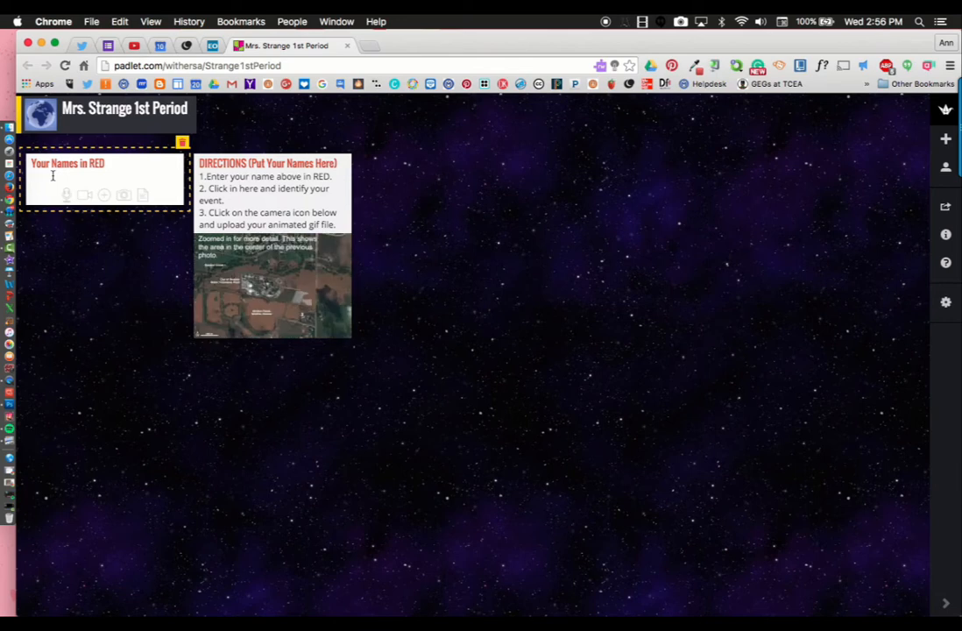
type("TH")
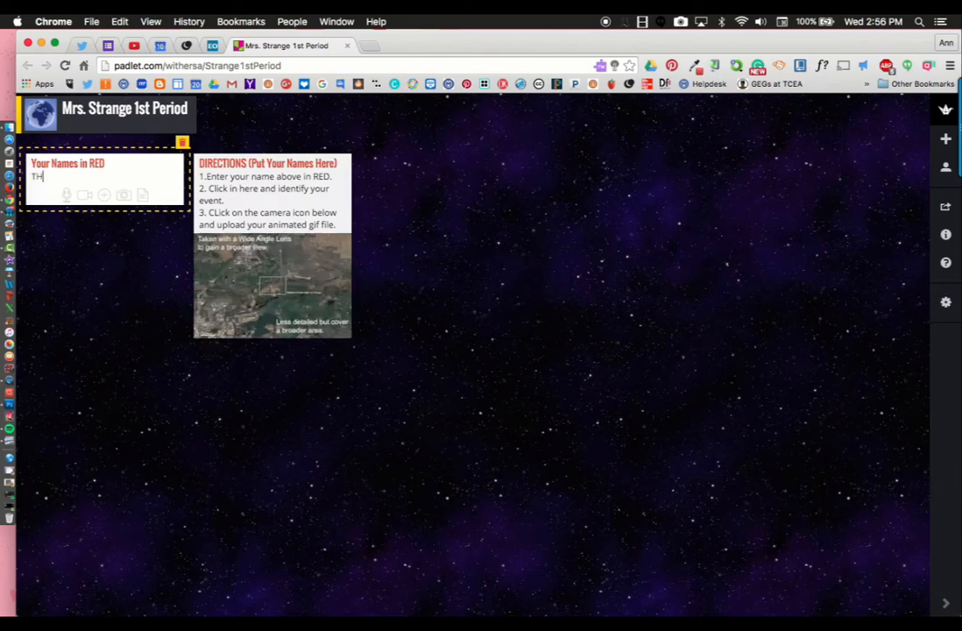
type("he Haiti Earthquake of")
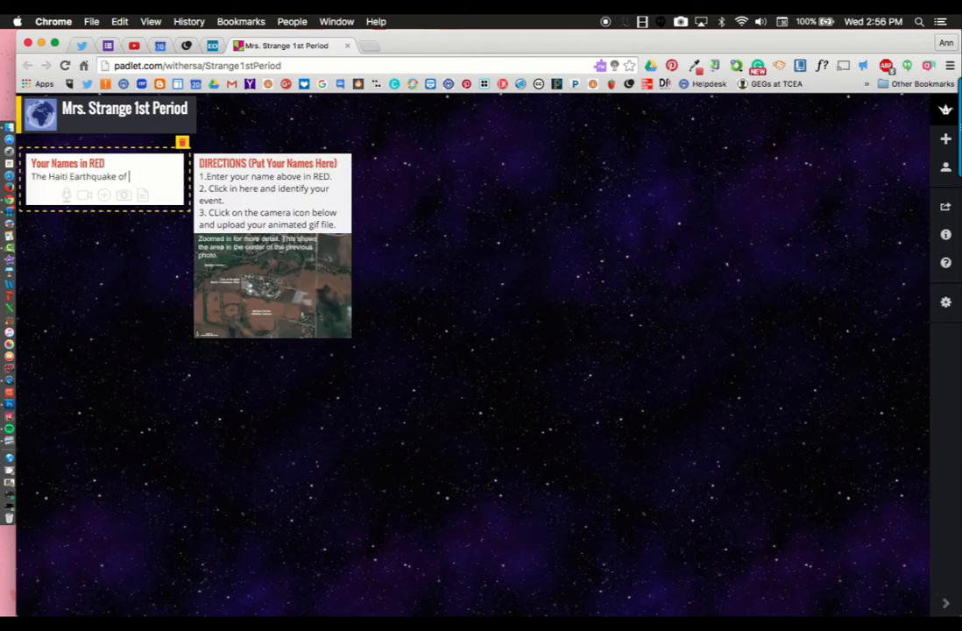
type("2010")
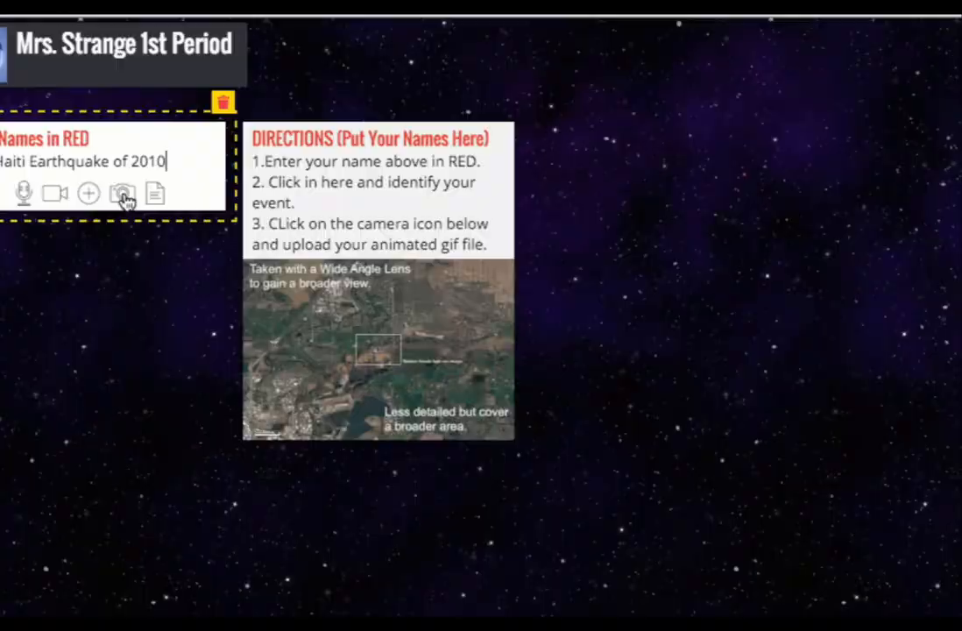
Upload the Haiti GIF from the computer as the post's attachment.
left_click(123, 193)
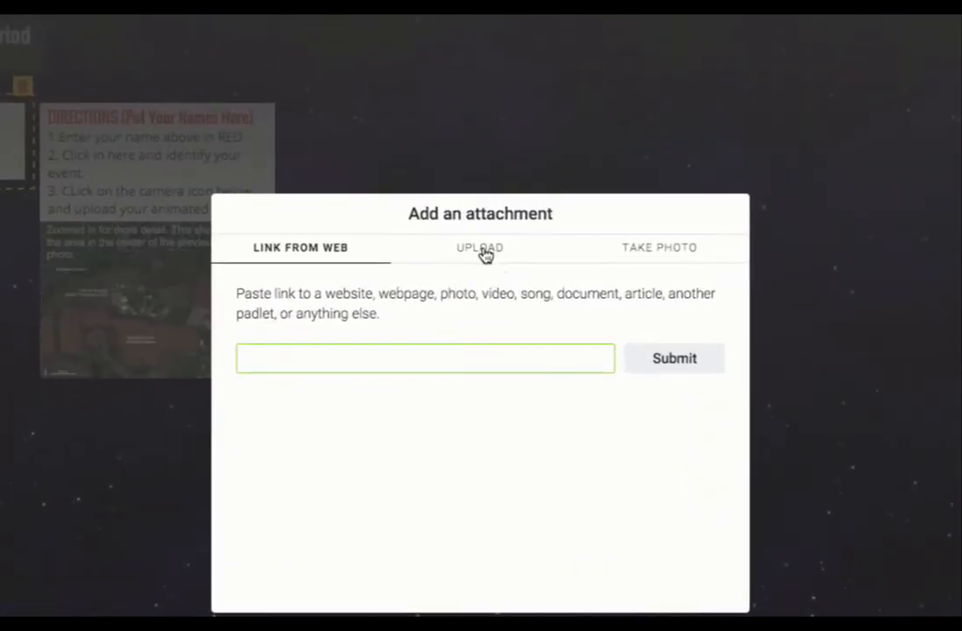
left_click(479, 247)
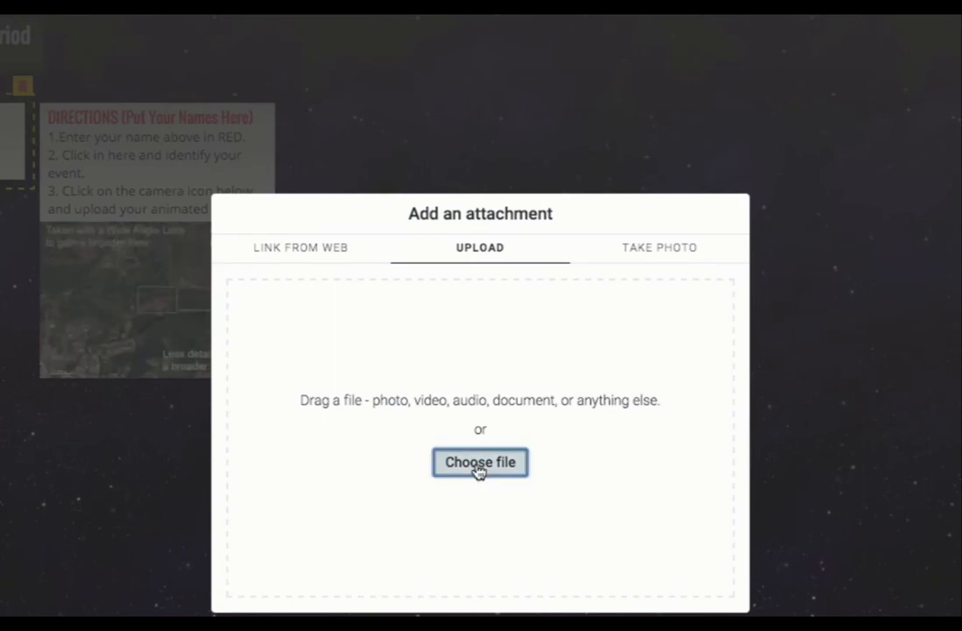
left_click(479, 462)
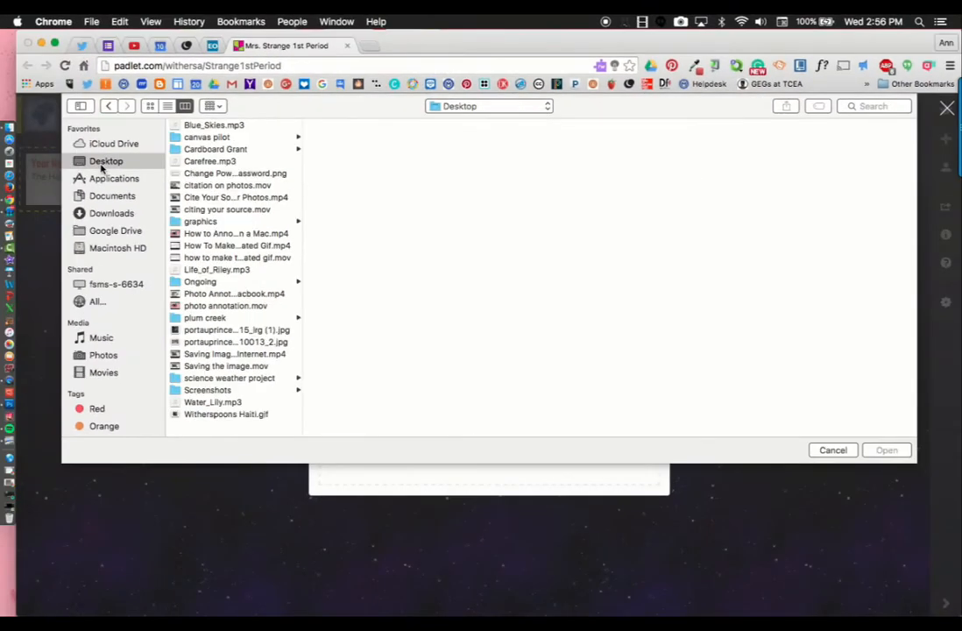
mouse_move(238, 182)
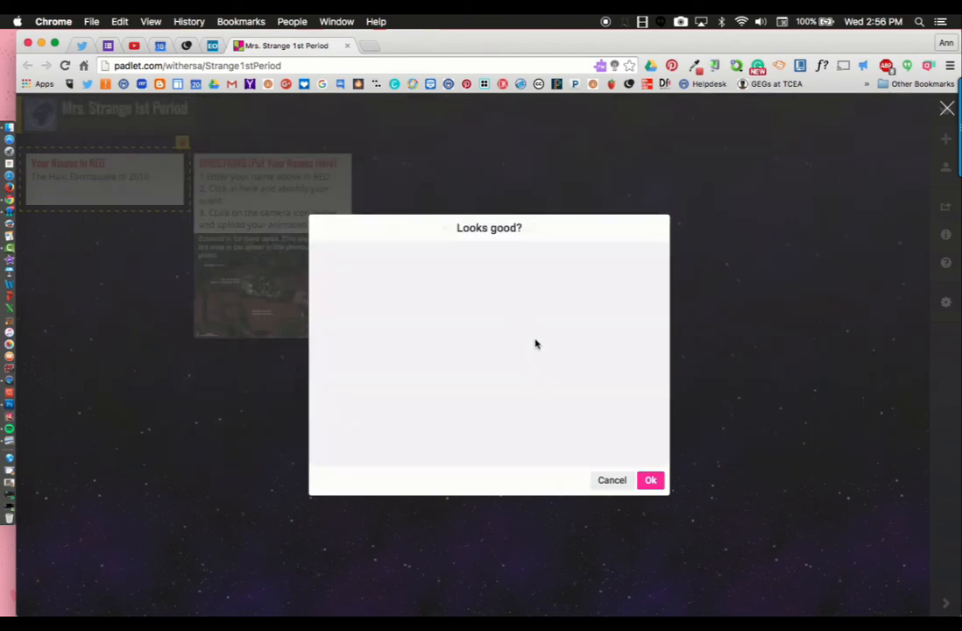
left_click(651, 479)
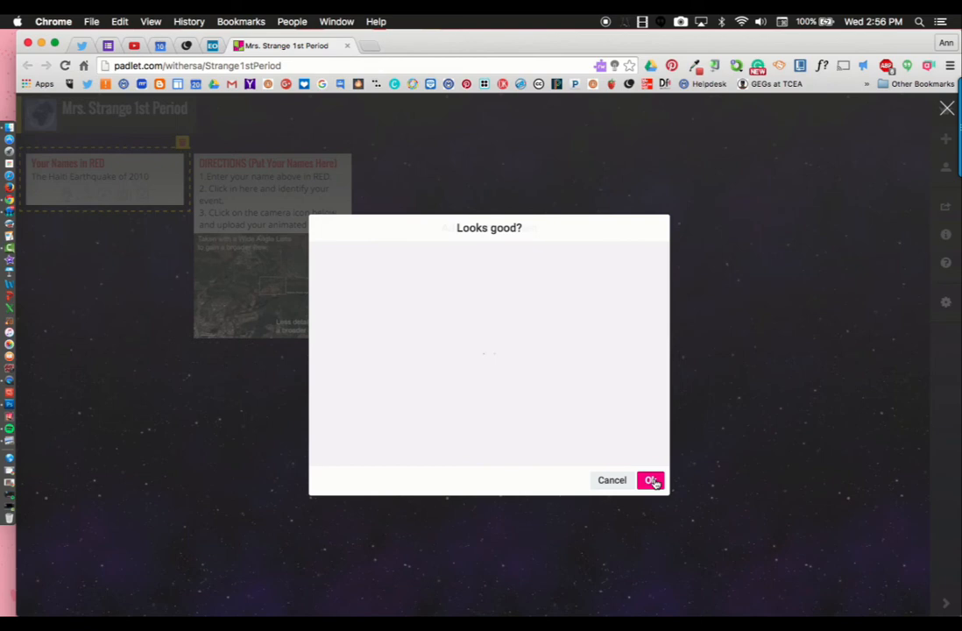
left_click(650, 480)
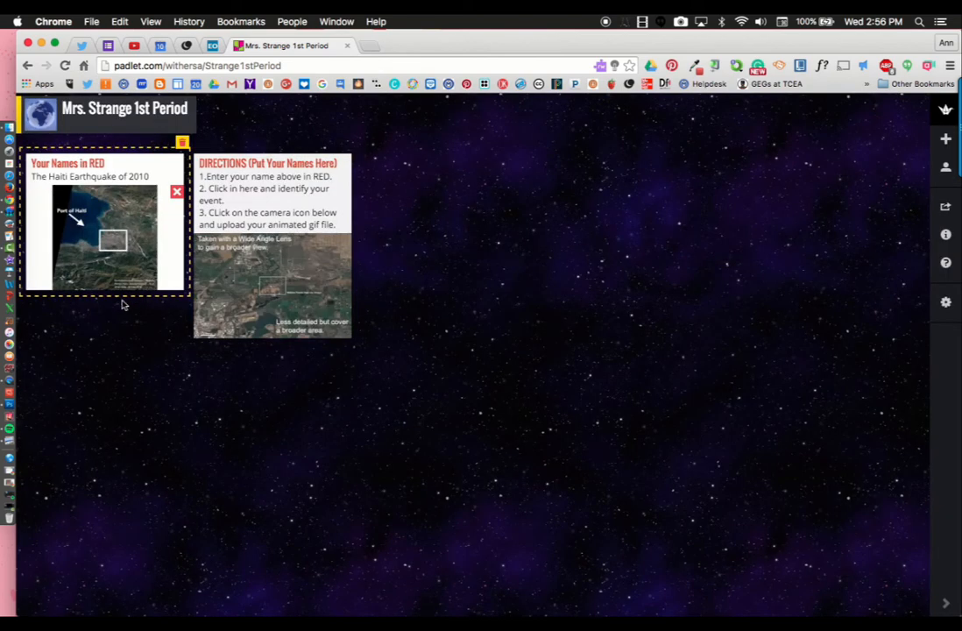